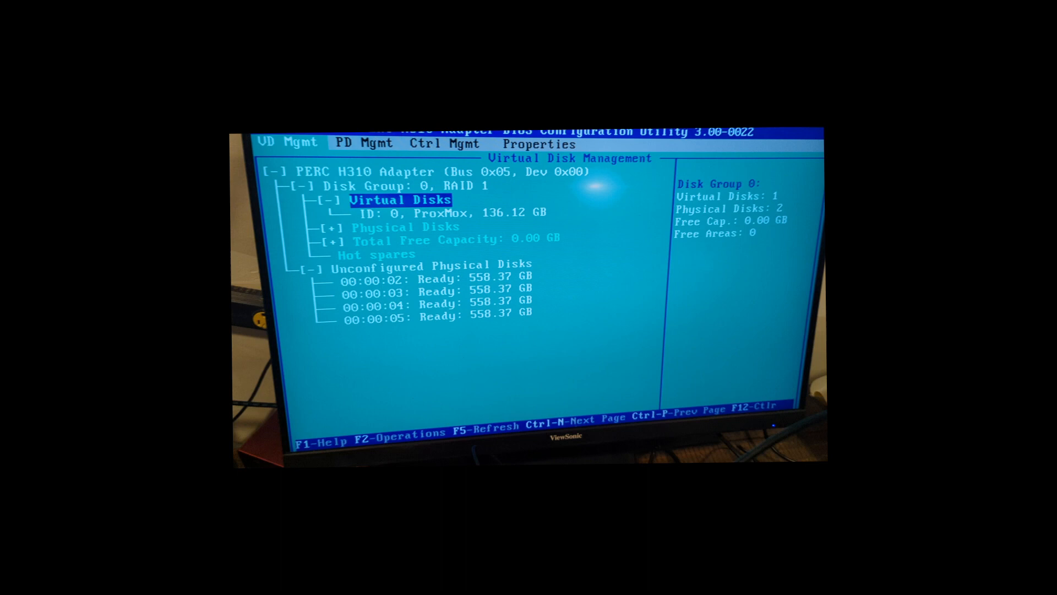
- Start a new virtual disk and choose RAID-5 across all four 558.37 GB disks (1675.12 GB)
key(Up)
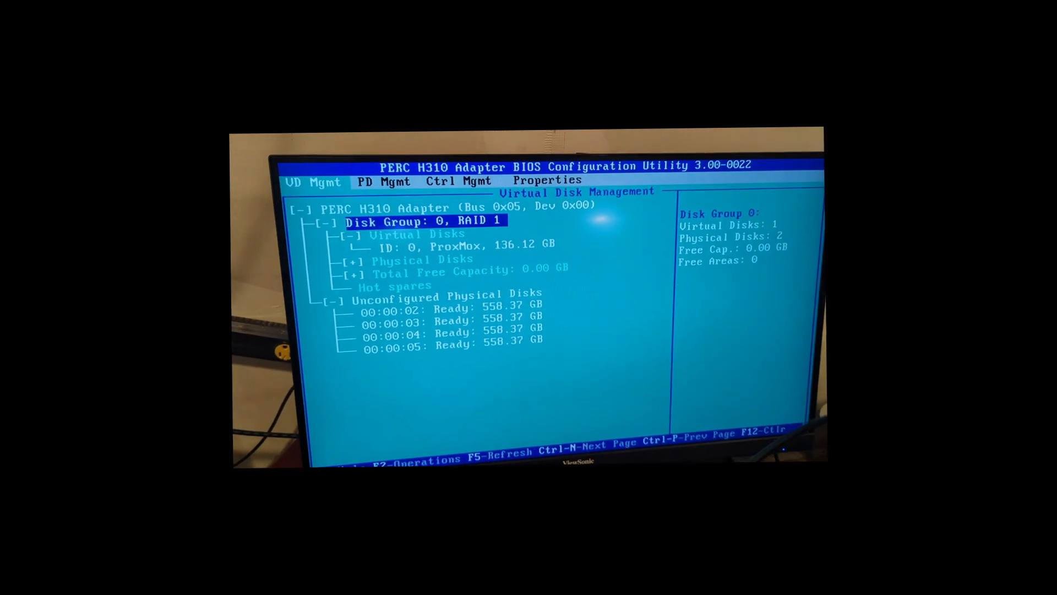
key(up)
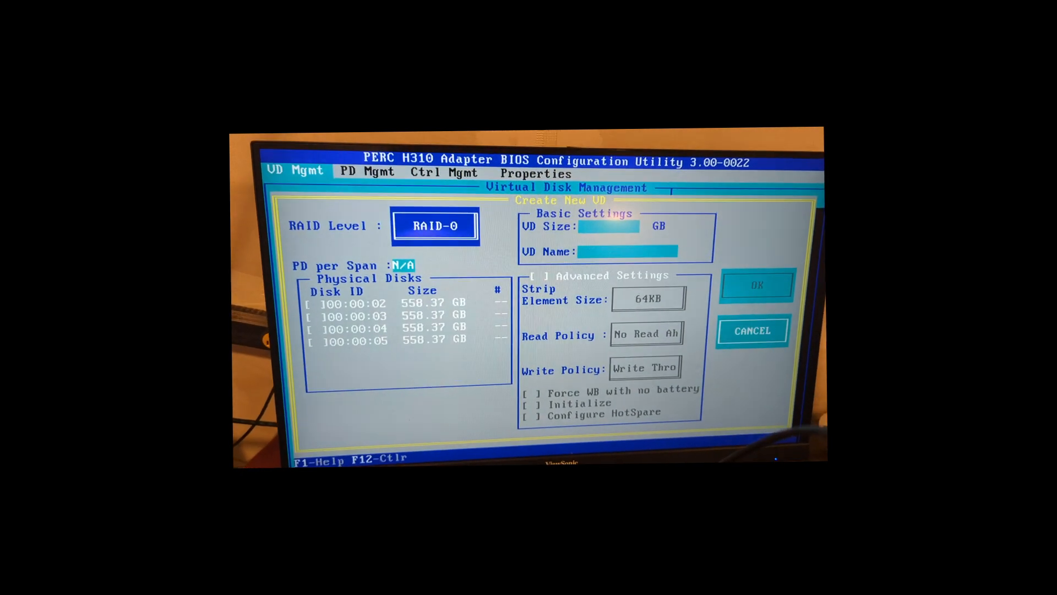
click(434, 225)
text(V)
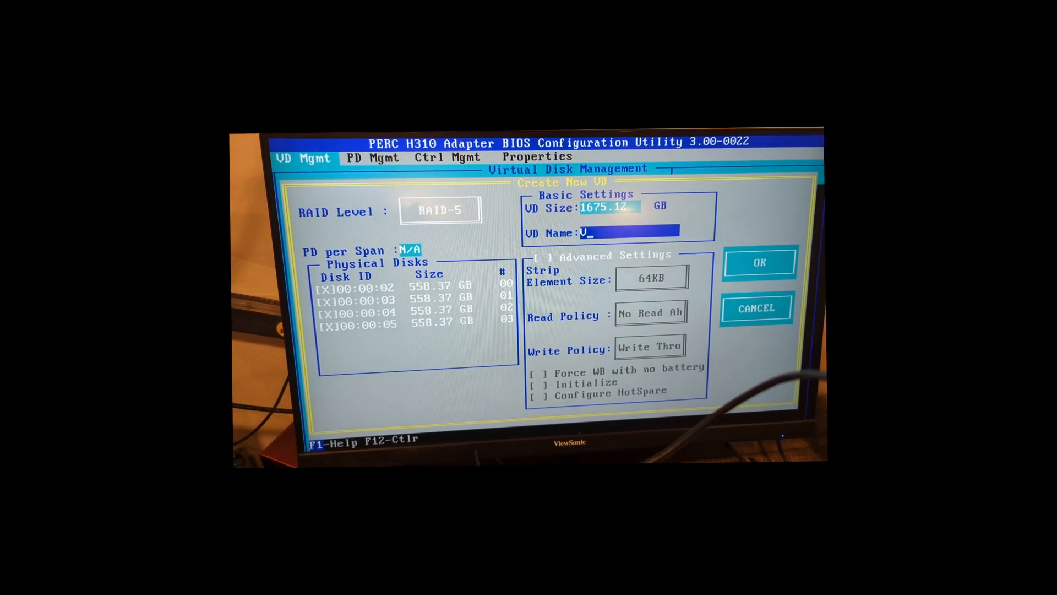
- Name the virtual disk VMs, create it and confirm data-erasing initialization of VD 1
text(Ms)
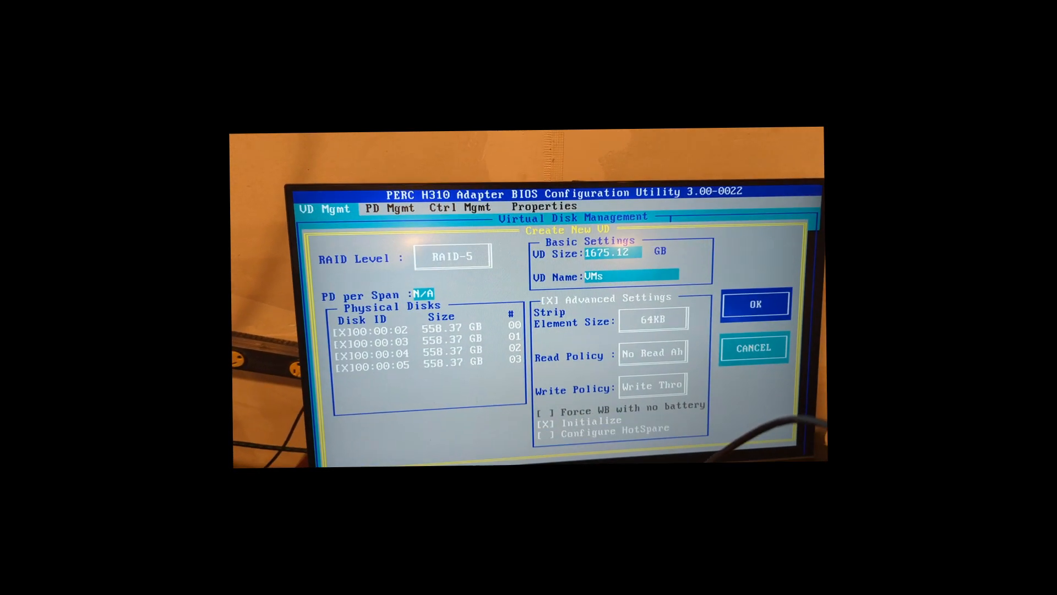
click(755, 303)
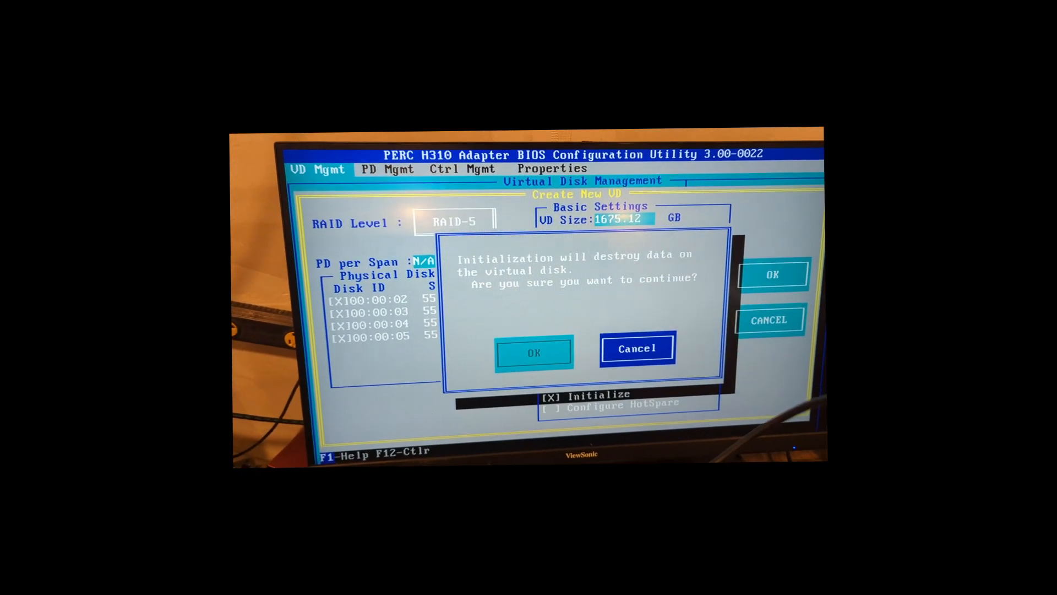
click(534, 352)
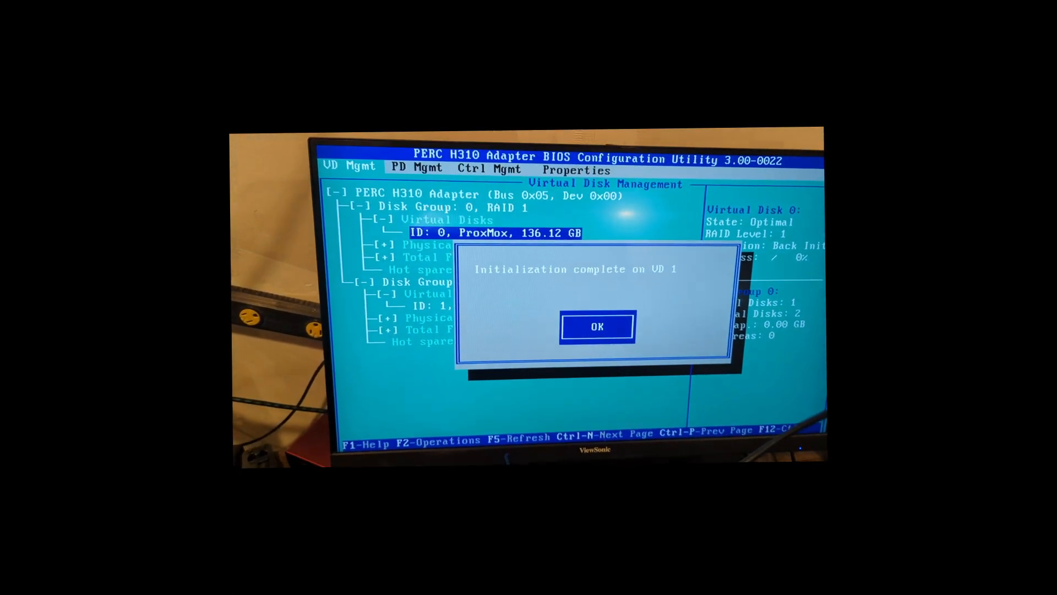
click(595, 326)
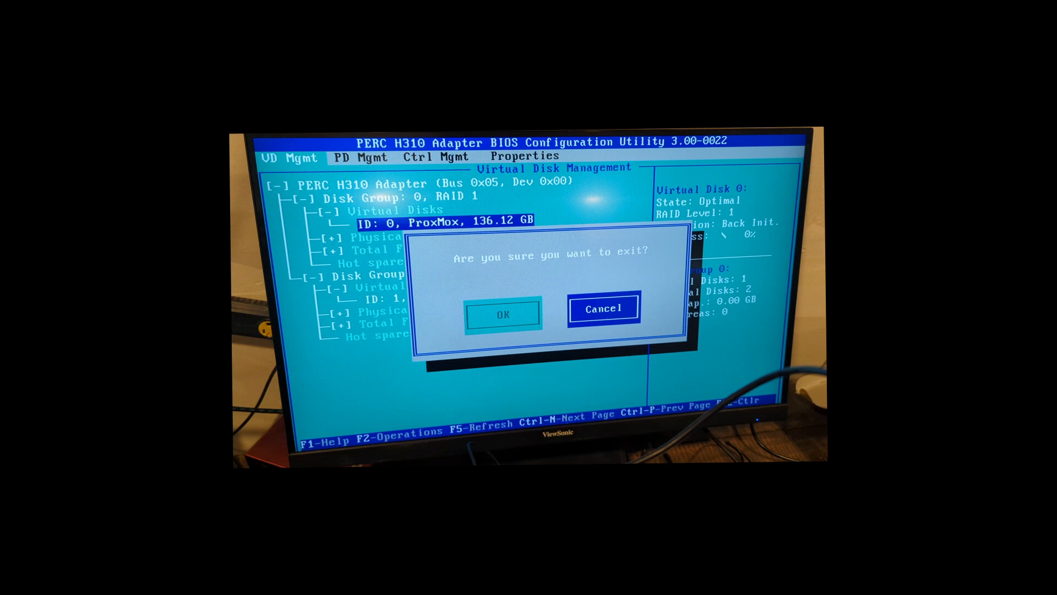